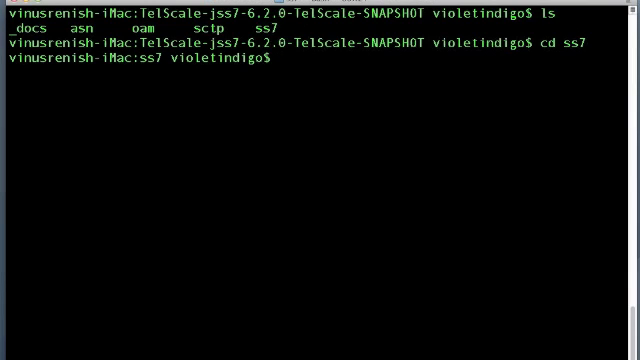
List the ss7 folder and change into the Telscale-ss7-simulator directory
text(ls)
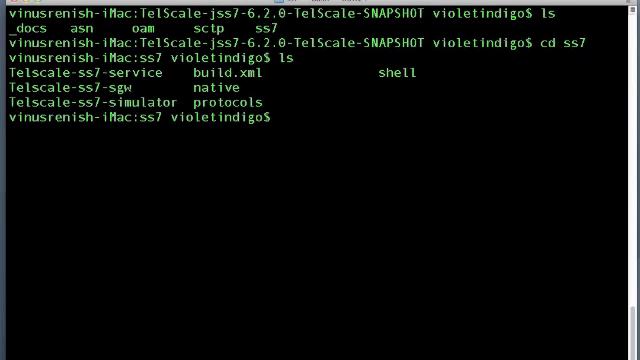
text(cd Telscale-ss7-s)
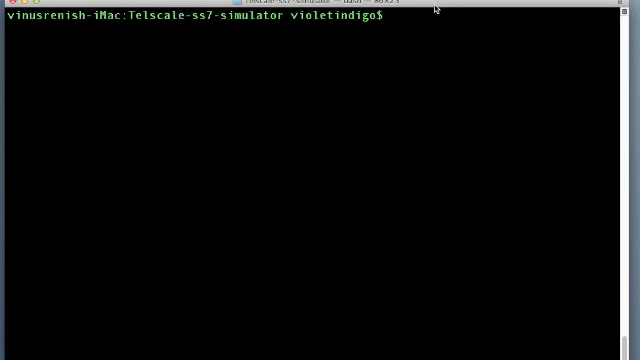
Enter the bin folder and make run.sh executable with chmod +x
text(cd)
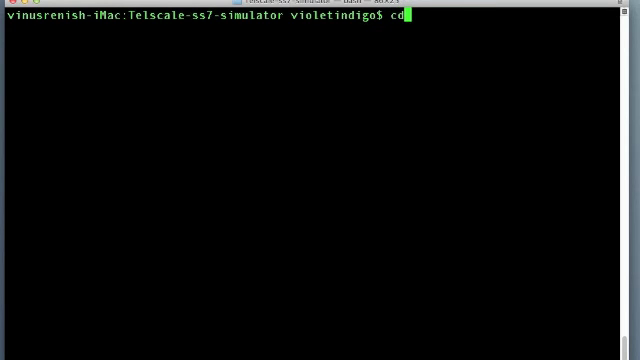
text(bin/)
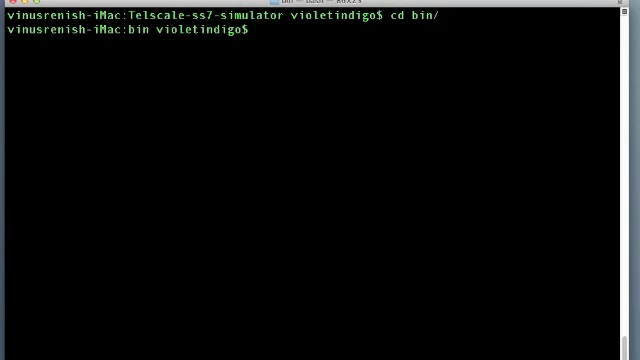
text(ls)
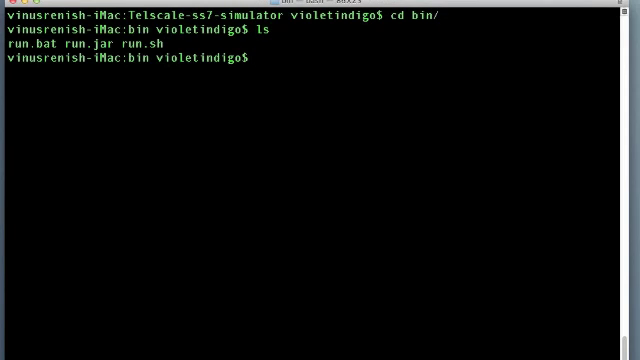
text(chmod)
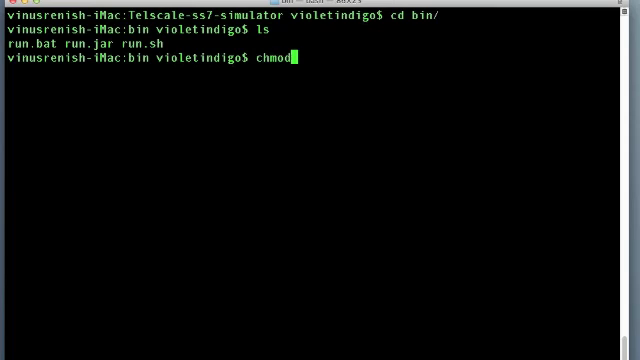
text(+x run.sh)
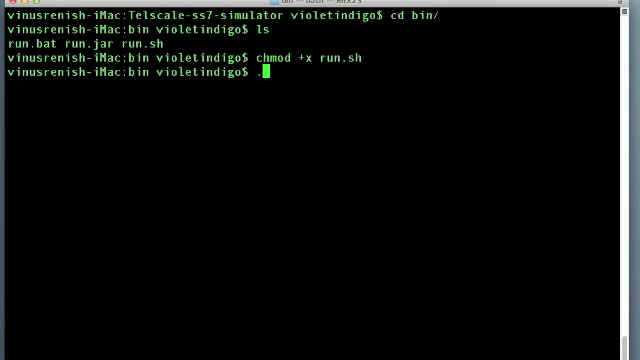
Compose the command ./run.sh gui --name="a1" to start the simulator GUI
text(/run.sh)
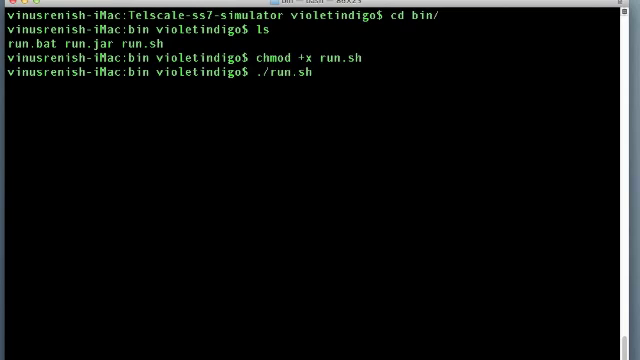
text(gui)
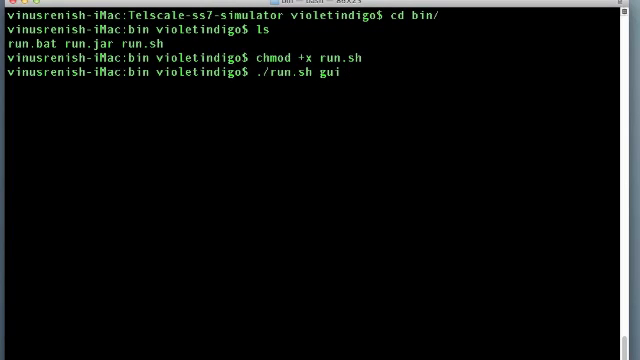
text(--name=")
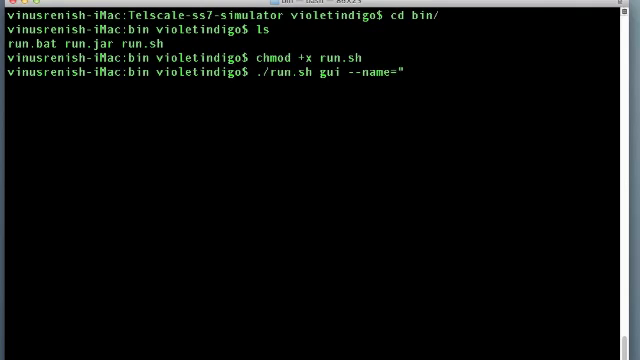
text(a1)
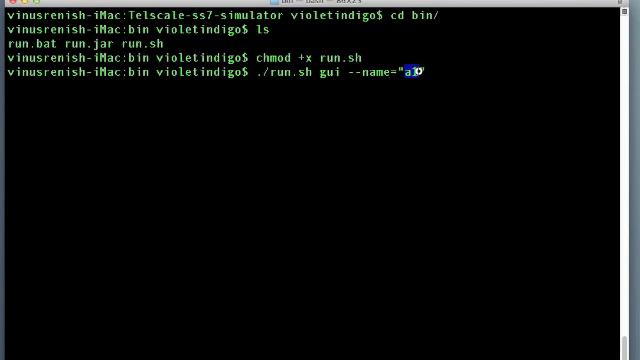
text(")
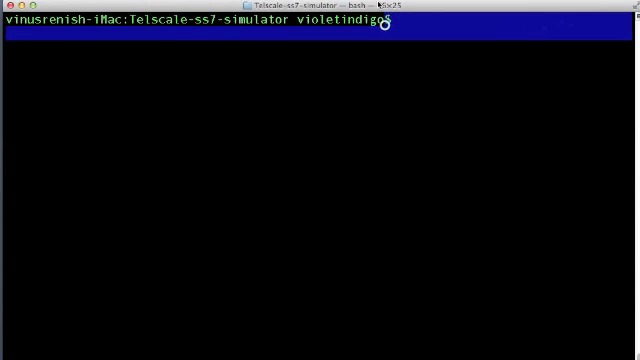
Enter bin and make run.sh executable in the second shell
text(cd bin/)
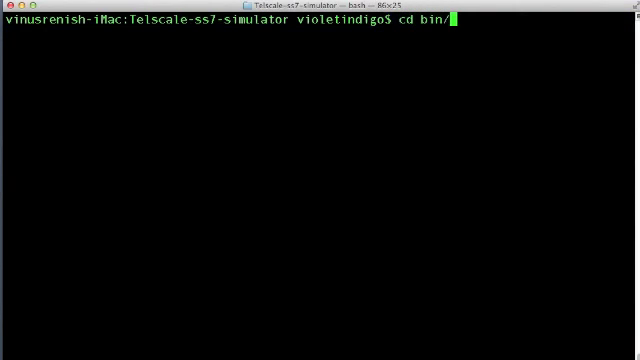
text(chmod)
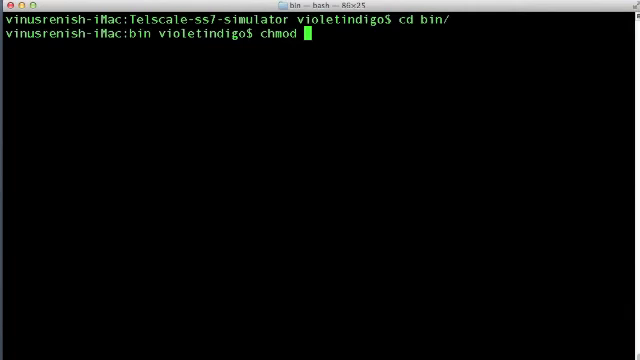
text(+x run.sh)
text(./run.sh)
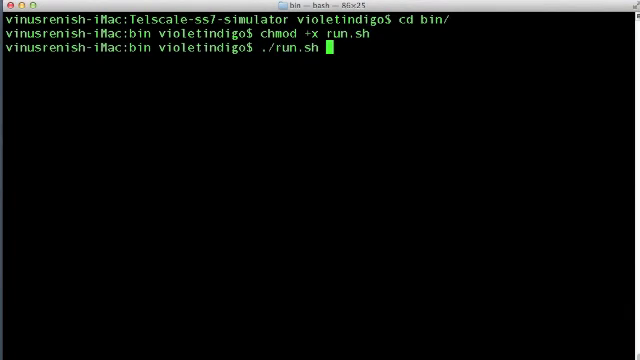
Launch the core as ./run.sh core --name="alcore" --http=8001 --rmi=9999
text(core --nam)
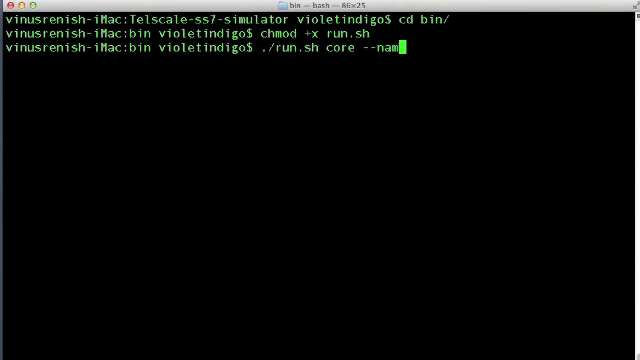
text(e="a1)
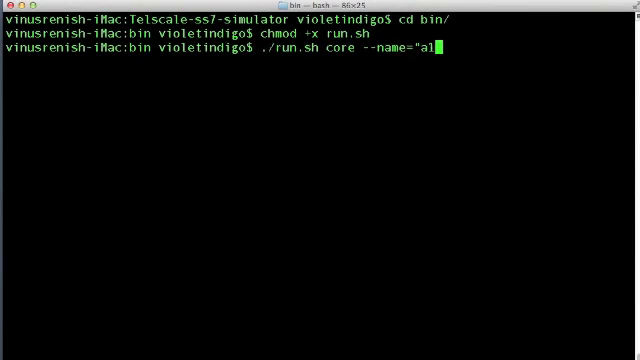
text(core")
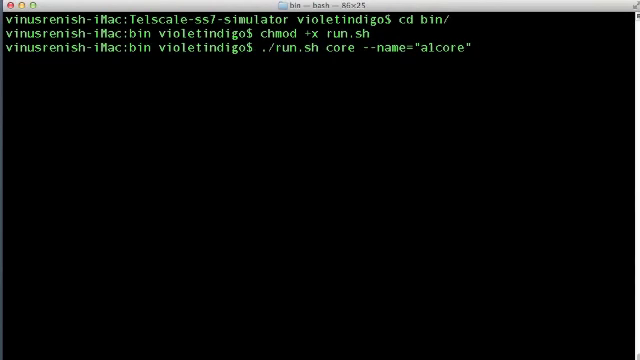
text(--http)
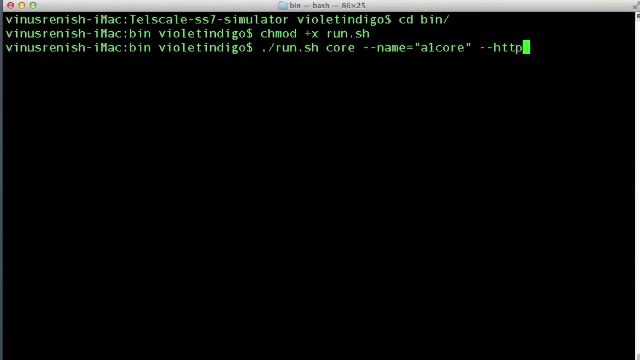
text(=8001)
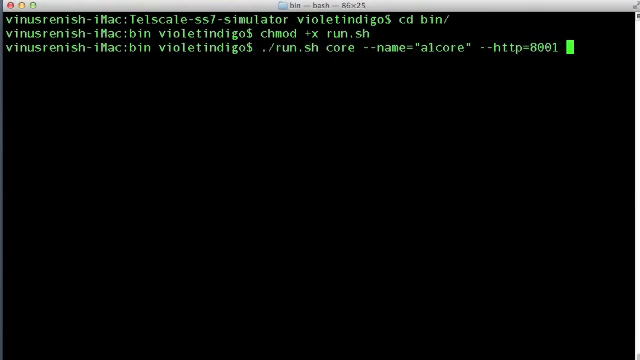
text(--rmi)
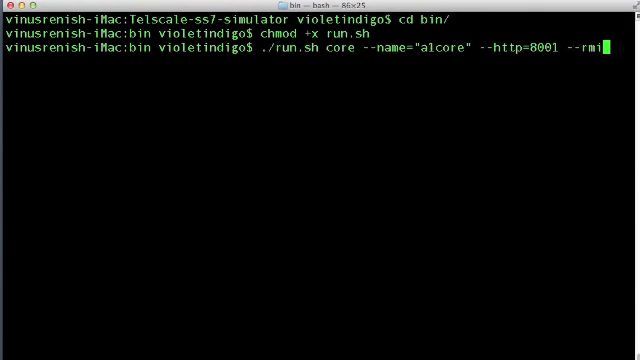
text(=9999)
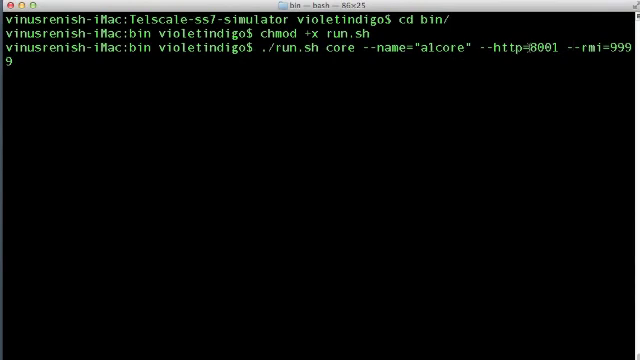
double_click(540, 48)
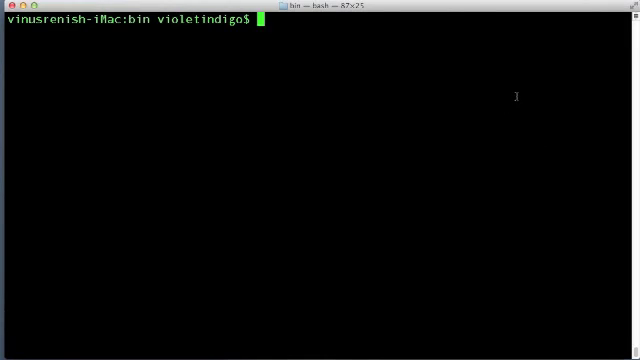
mouse_move(520, 96)
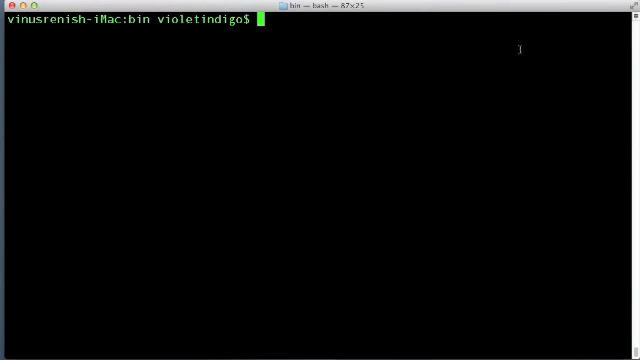
Run ./run.sh gui to start the simulator's graphical interface
text(.)
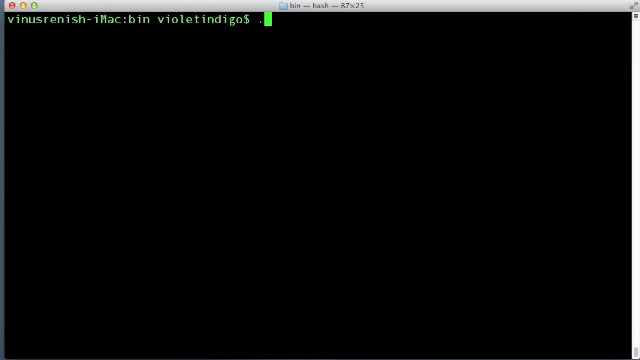
text(run.sh gui)
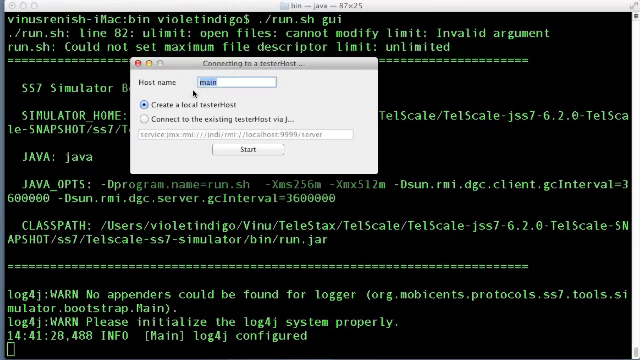
Enter host name alcore and the JMX service URL at 192.1... and start the connection
text(a.c)
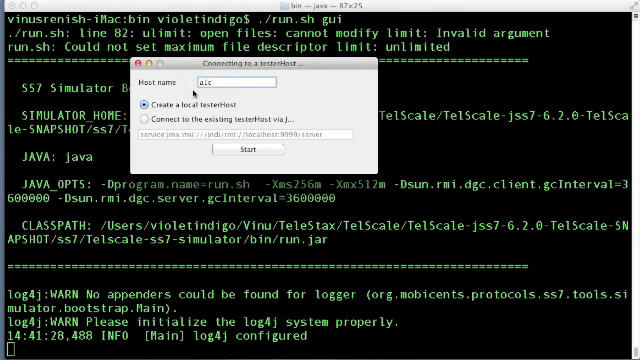
text(ore)
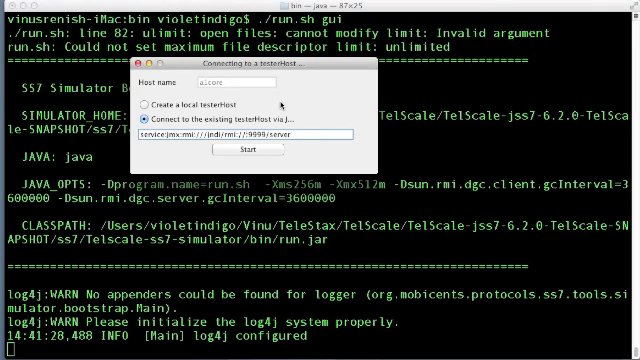
text(192.168.1.6:8000/ViewObjectRes//SS7_Simulator_a1core%3Atype%3DTesterHost)
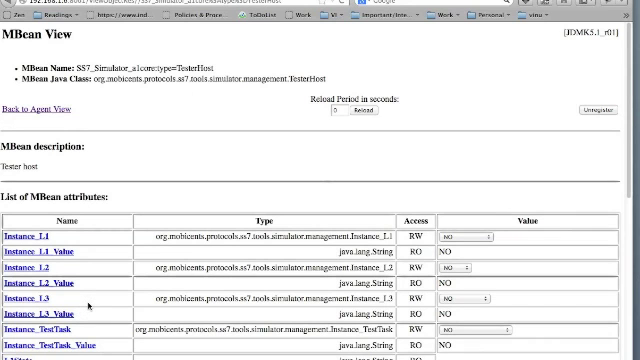
mouse_move(282, 128)
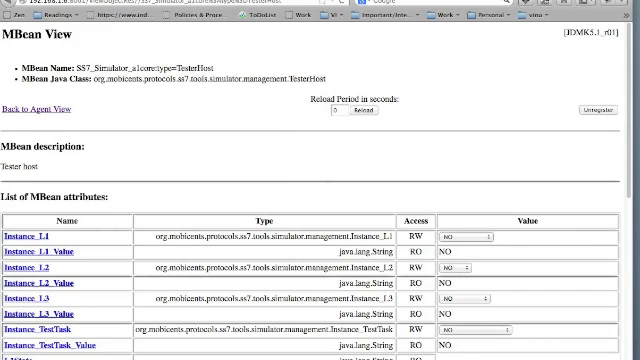
Scroll down through the TesterHost MBean attribute list and values
scroll(down, 3)
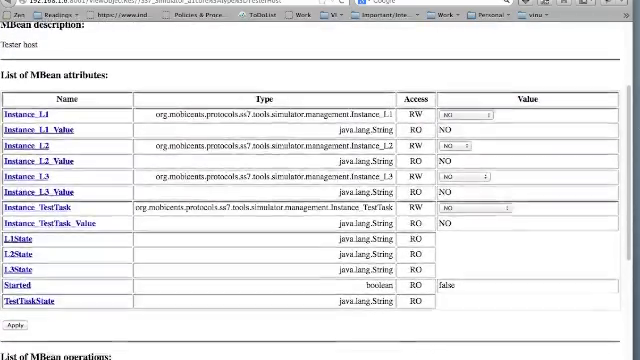
scroll(down, 3)
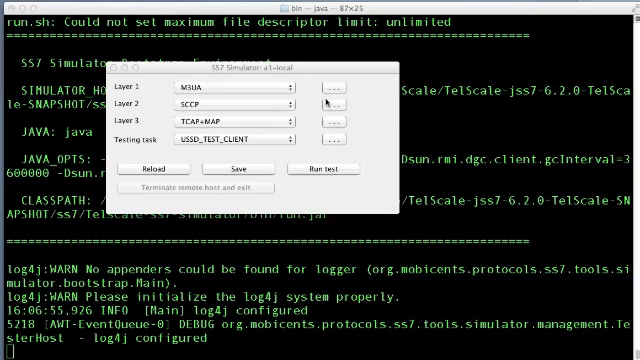
Review the Layer 1 M3UA settings dialog and close it
click(248, 90)
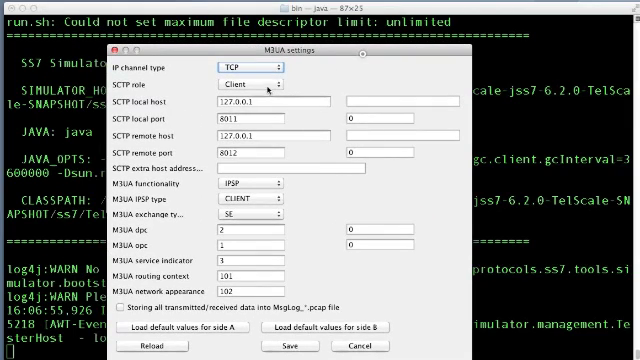
click(230, 118)
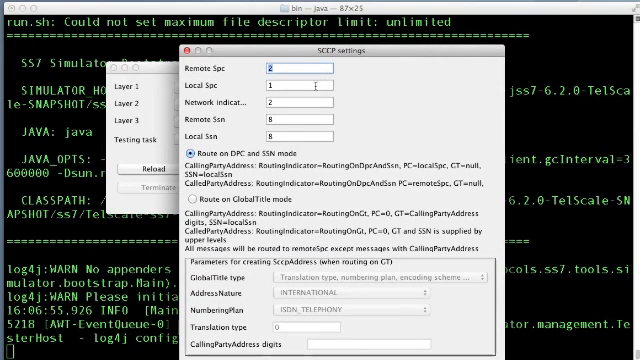
mouse_move(256, 160)
text(2)
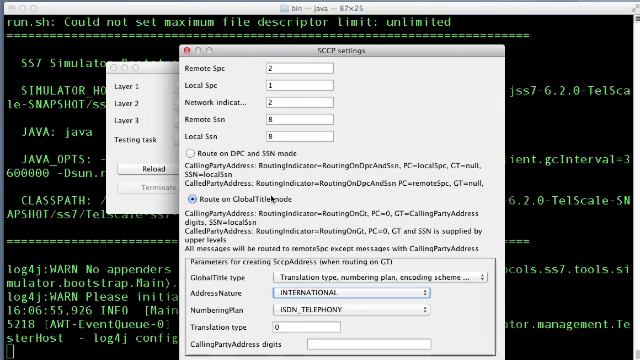
mouse_move(270, 200)
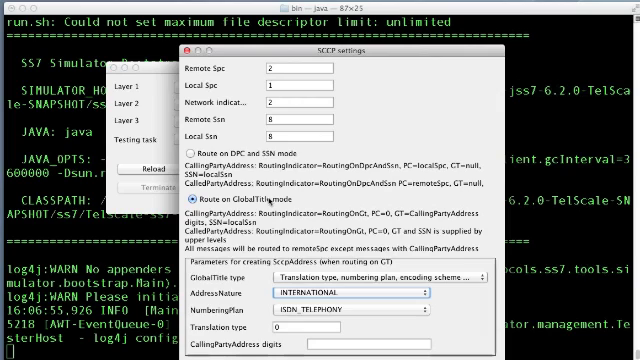
mouse_move(276, 200)
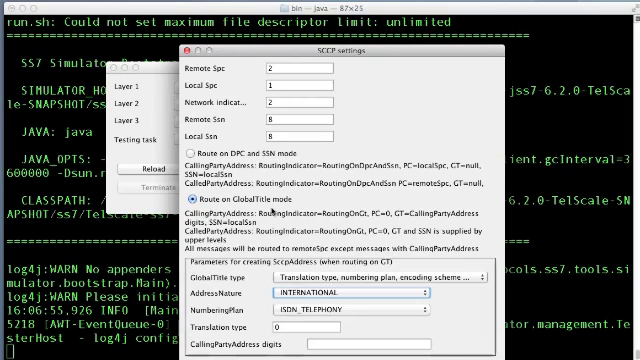
mouse_move(270, 206)
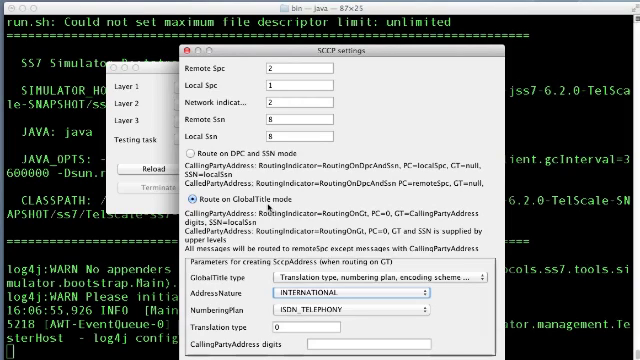